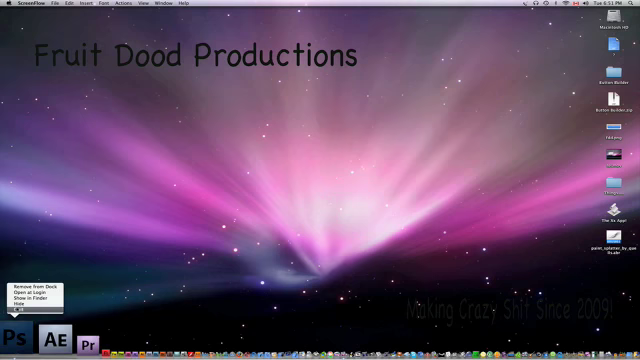
# Launch Photoshop from the Dock, dismiss the startup alert, and relaunch to its empty workspace.
pyautogui.click(20, 332)
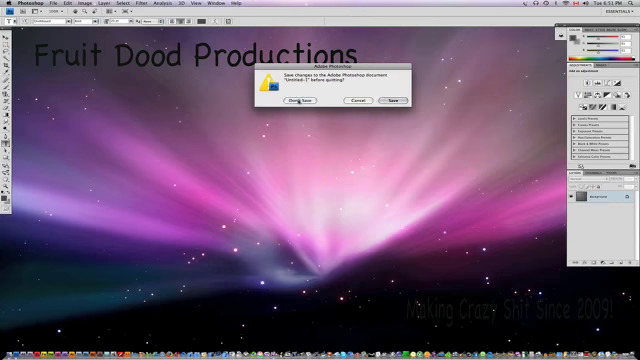
pyautogui.click(288, 100)
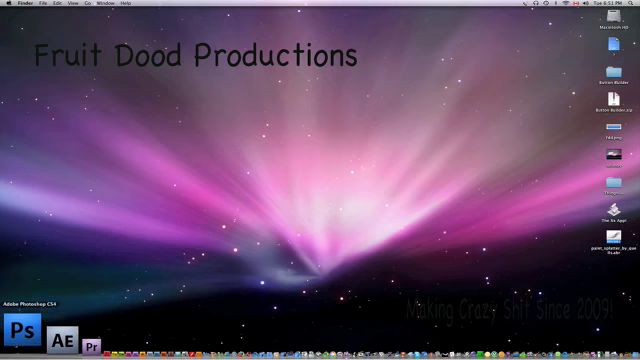
pyautogui.click(20, 336)
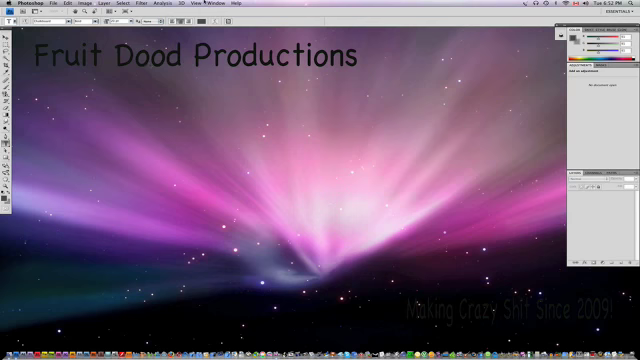
# Create a new document with equal width and height and a white background.
pyautogui.click(218, 4)
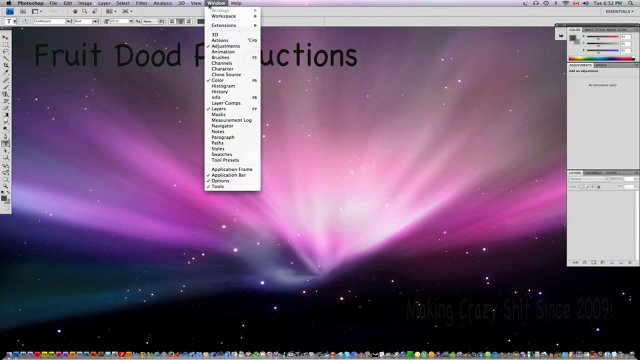
pyautogui.click(48, 4)
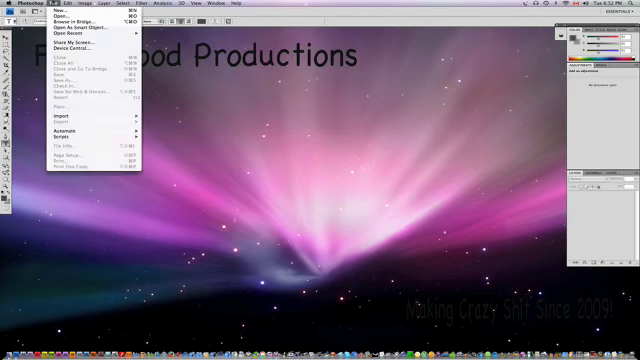
pyautogui.click(60, 14)
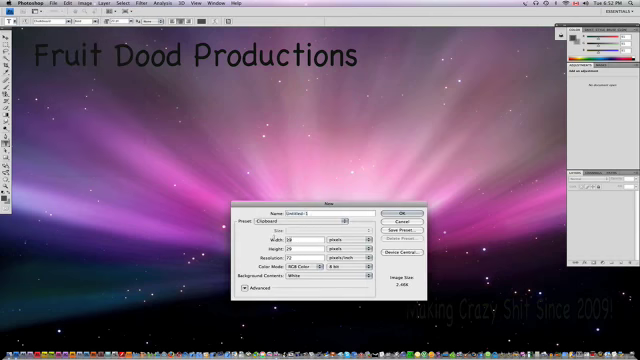
pyautogui.tripleClick(310, 232)
pyautogui.write('50')
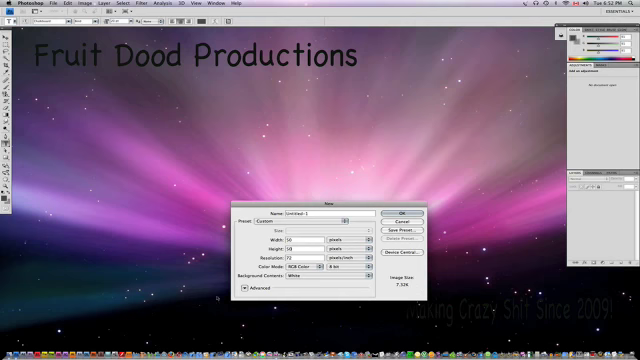
pyautogui.click(244, 292)
pyautogui.write('2')
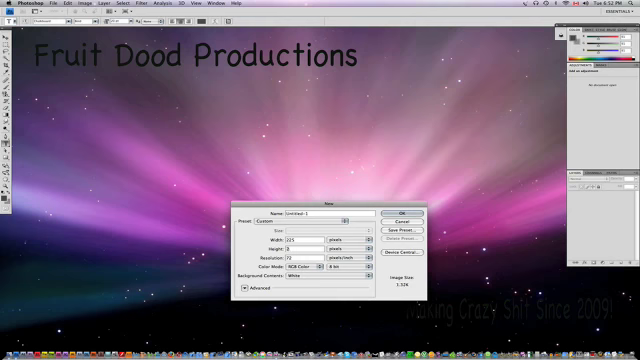
pyautogui.click(398, 214)
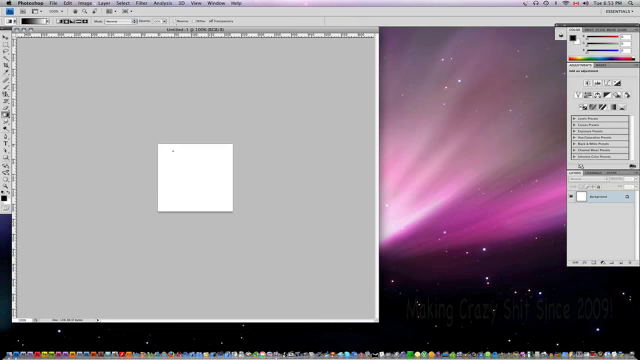
# Drag a black-to-white gradient across the square and pick yellow for the Hello text.
pyautogui.moveTo(160, 148); pyautogui.dragTo(230, 206)
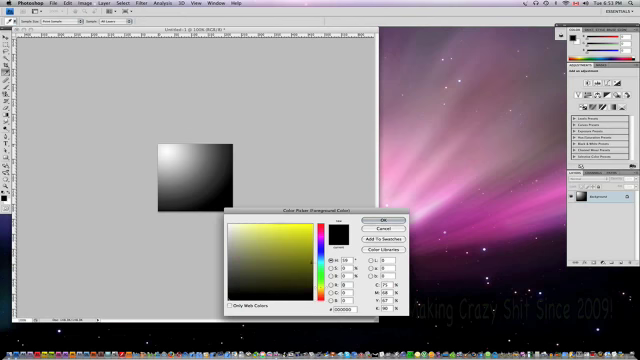
pyautogui.click(384, 218)
pyautogui.write('Hello')
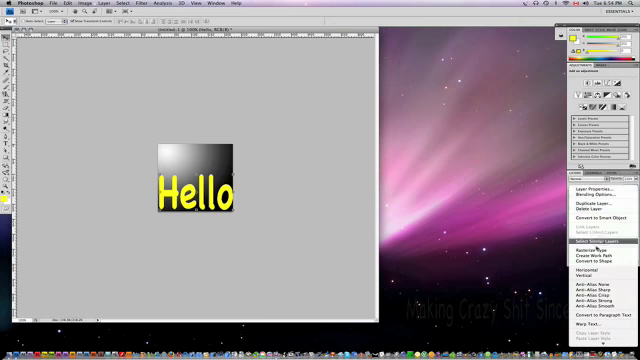
pyautogui.moveTo(580, 244)
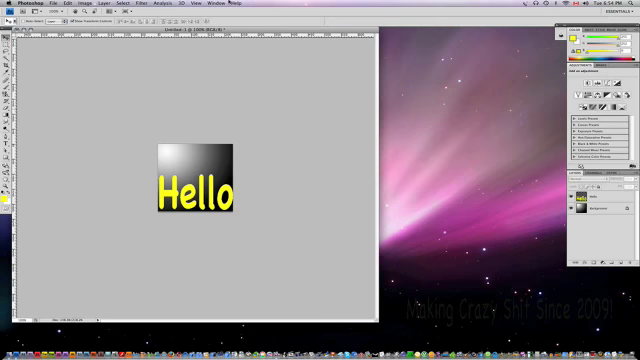
# Show the Animation panel and dismiss its alert to add a second frame.
pyautogui.click(208, 4)
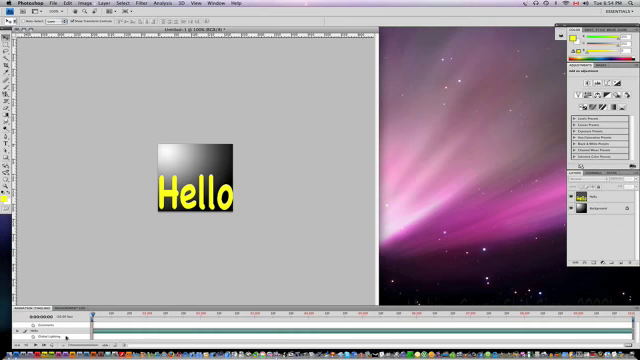
pyautogui.moveTo(68, 248)
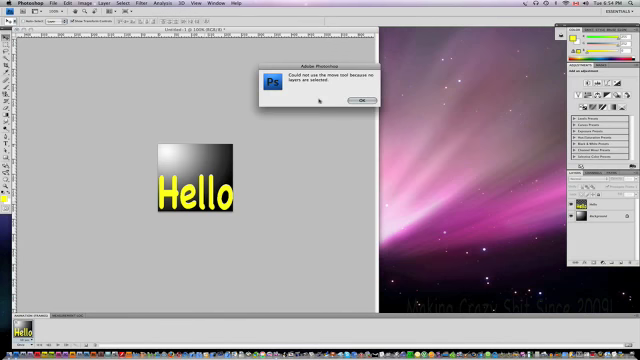
pyautogui.click(360, 100)
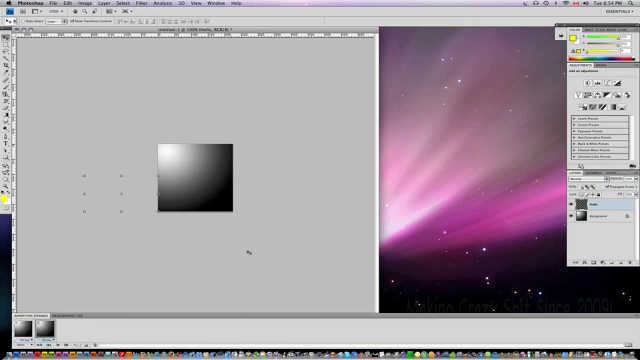
pyautogui.moveTo(130, 204)
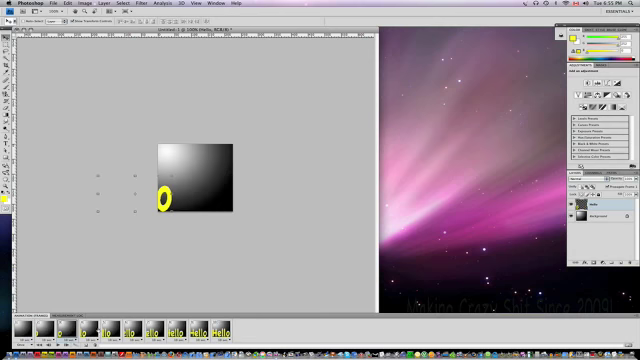
# Enter 'hello' and return to the first frame showing the full Hello text.
pyautogui.write('hello')
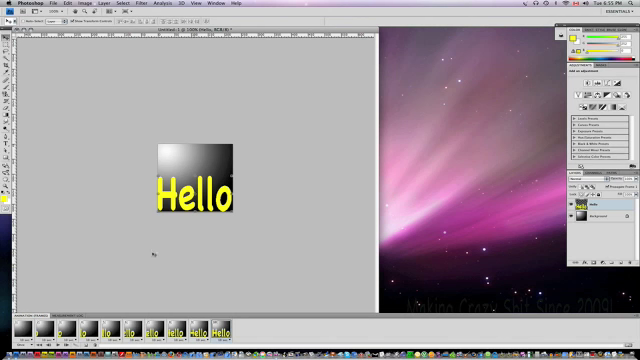
pyautogui.moveTo(312, 272)
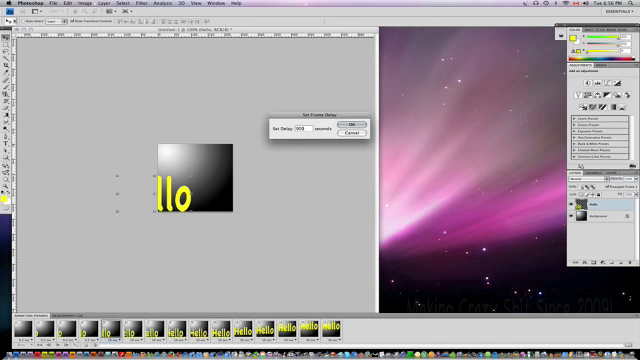
# Confirm the custom display delay for the 'llo' frame.
pyautogui.click(356, 124)
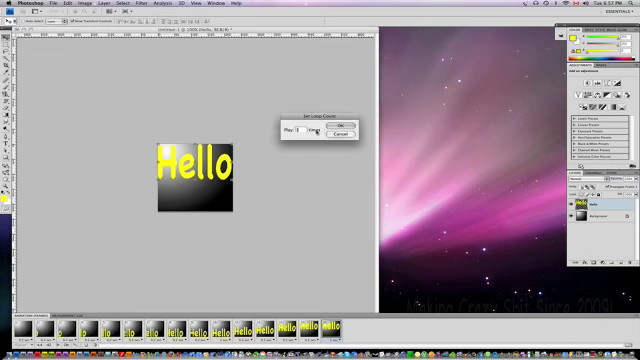
# Confirm the custom display delay for the full Hello frame.
pyautogui.click(336, 126)
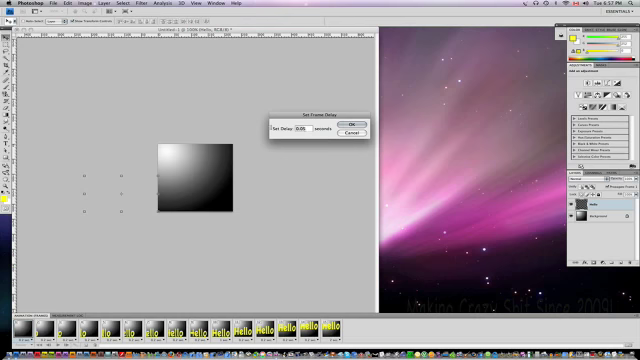
# Set delays for the text-free, text-entering, sliding, 'llo' and 'ello' frames in turn.
pyautogui.click(368, 124)
pyautogui.write('0.3')
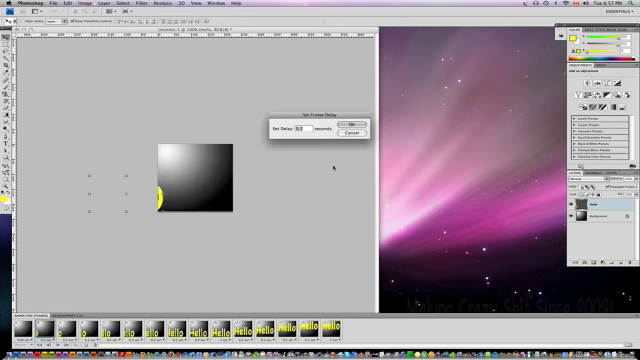
pyautogui.click(352, 122)
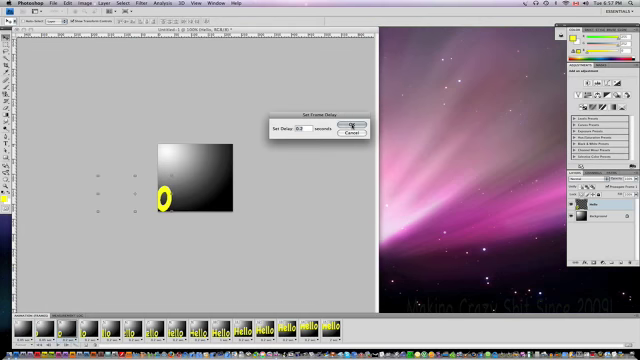
pyautogui.click(356, 126)
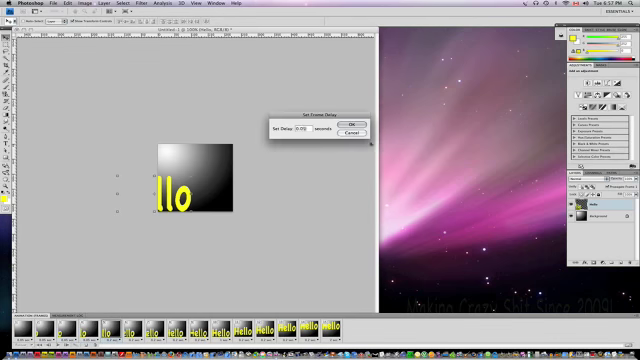
pyautogui.click(358, 124)
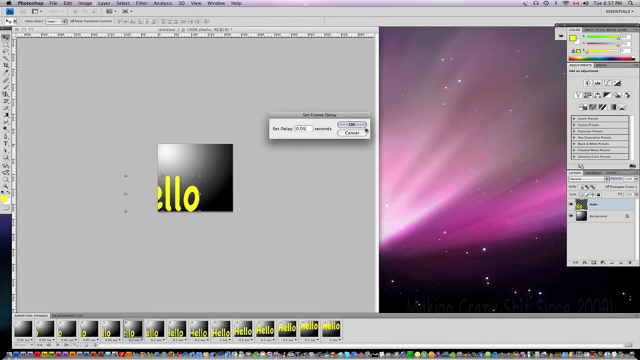
pyautogui.click(362, 124)
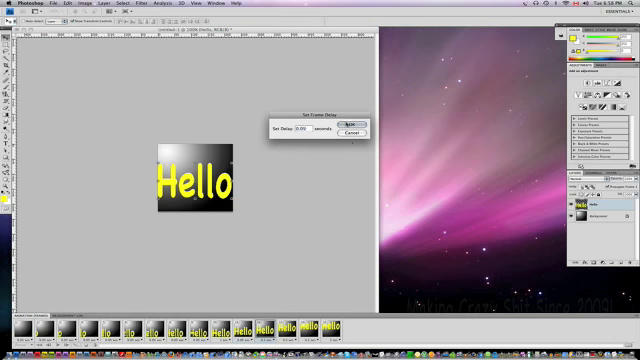
# Confirm the last frame delay and set the animation looping to Forever.
pyautogui.click(352, 124)
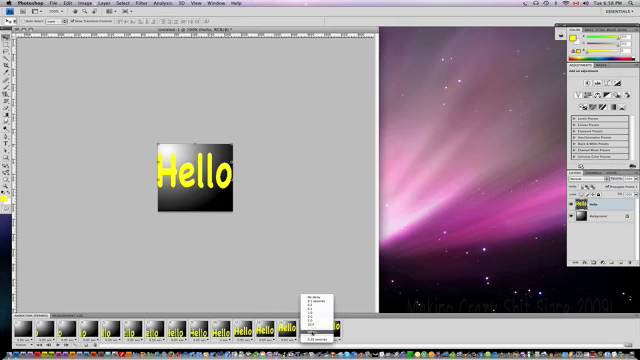
pyautogui.click(314, 300)
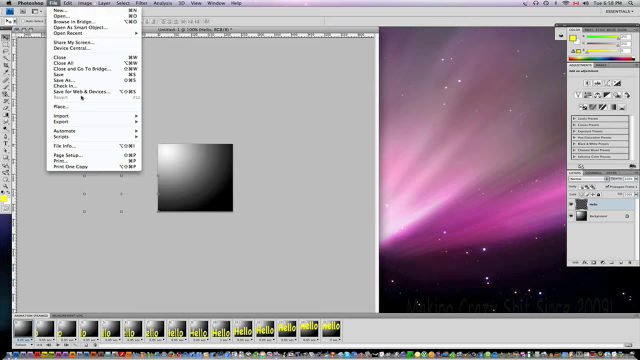
# Save for Web & Devices as a GIF to the Desktop.
pyautogui.click(72, 94)
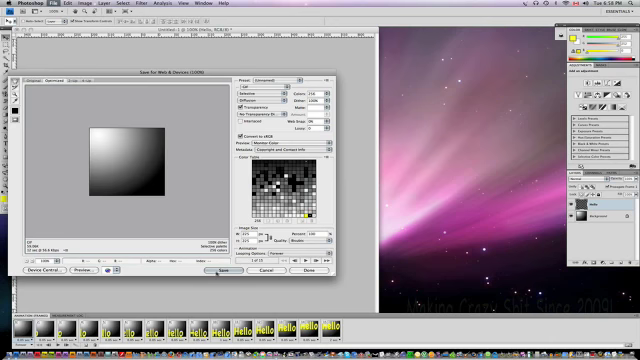
pyautogui.click(216, 272)
pyautogui.write('Hello.gif')
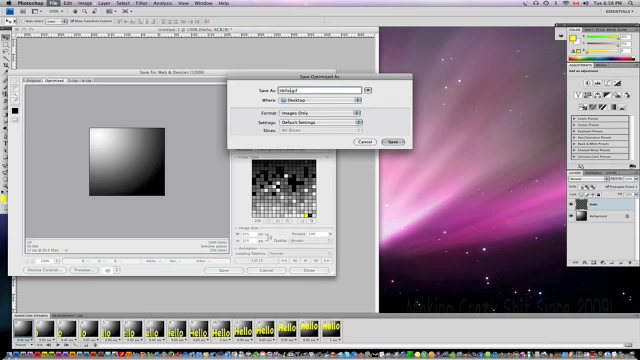
pyautogui.click(352, 102)
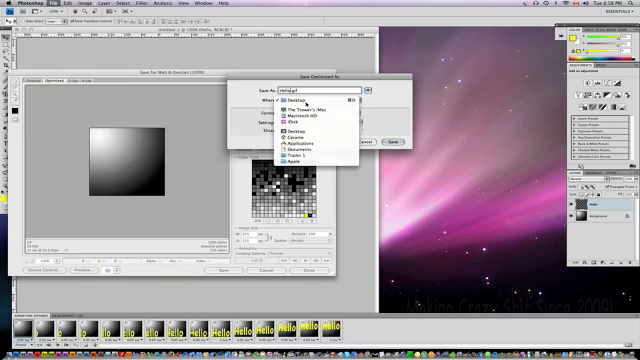
pyautogui.click(310, 100)
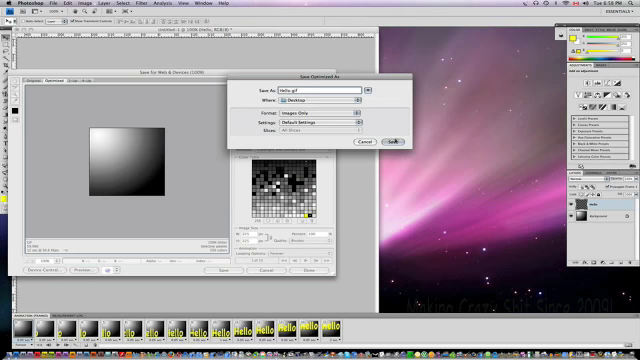
pyautogui.click(388, 140)
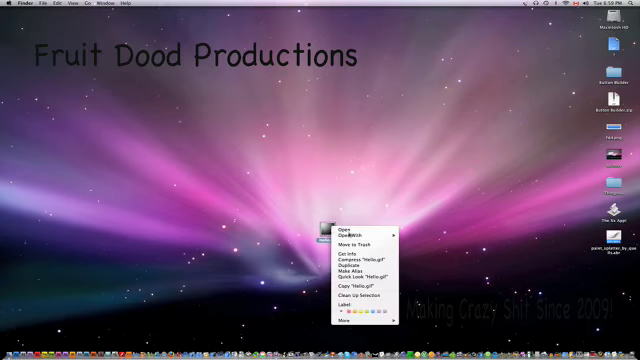
# Review the saved Hello GIF's frames in Preview, quit, and move its icon left on the desktop.
pyautogui.click(348, 240)
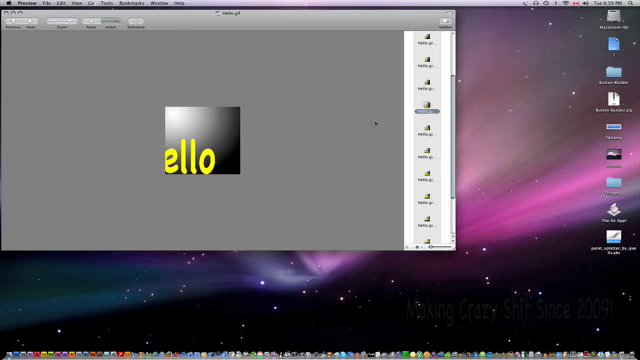
pyautogui.moveTo(372, 122)
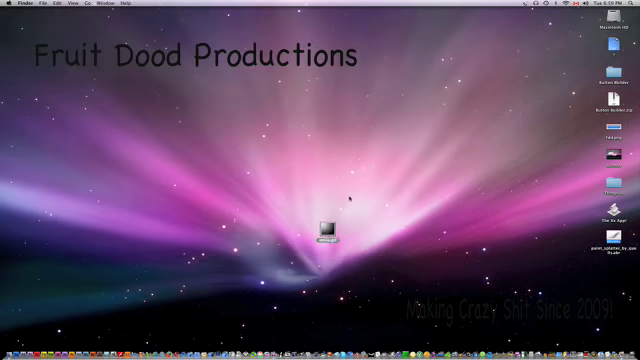
pyautogui.moveTo(336, 224); pyautogui.dragTo(176, 196)
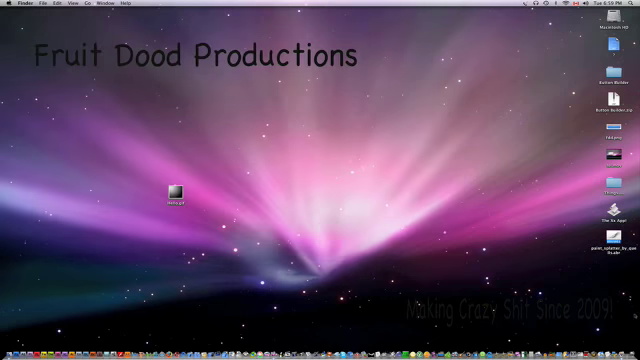